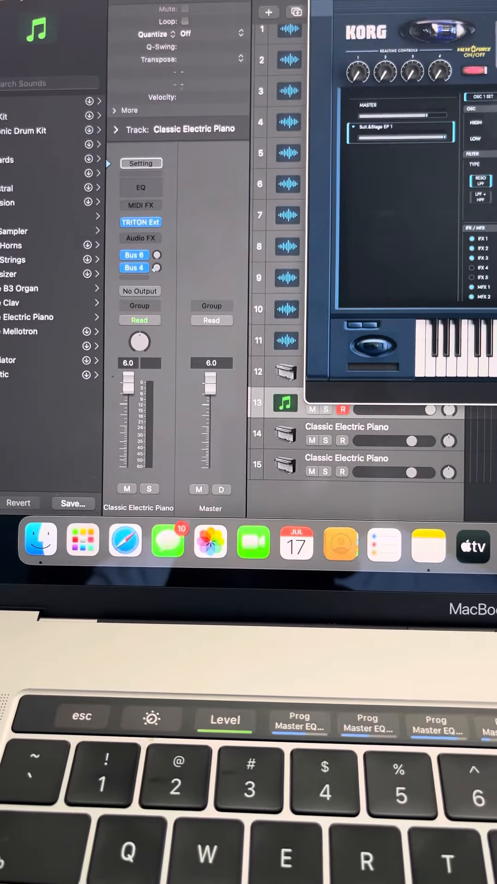
Step: Bring up the Logic Pro menu with the program-wide settings and key commands
left_click(72, 82)
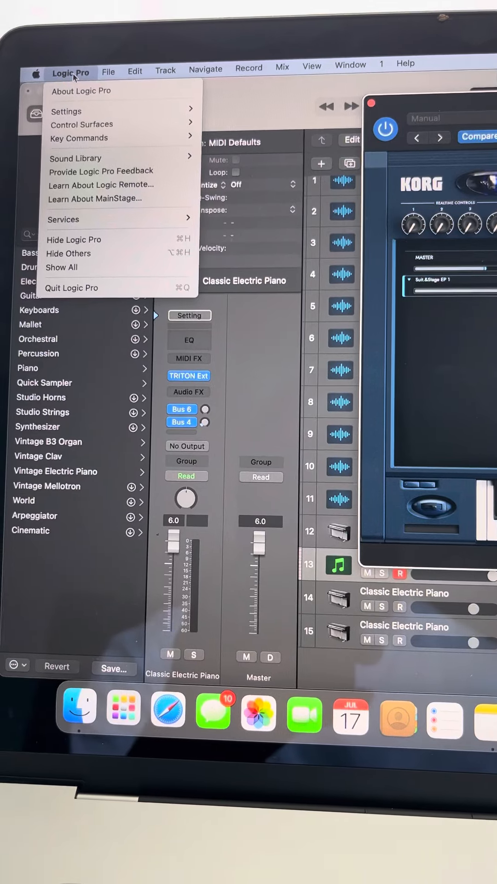
Step: In Project Settings > MIDI > Input Filter, filter Pitch Bend and Control Changes from incoming MIDI
left_click(67, 112)
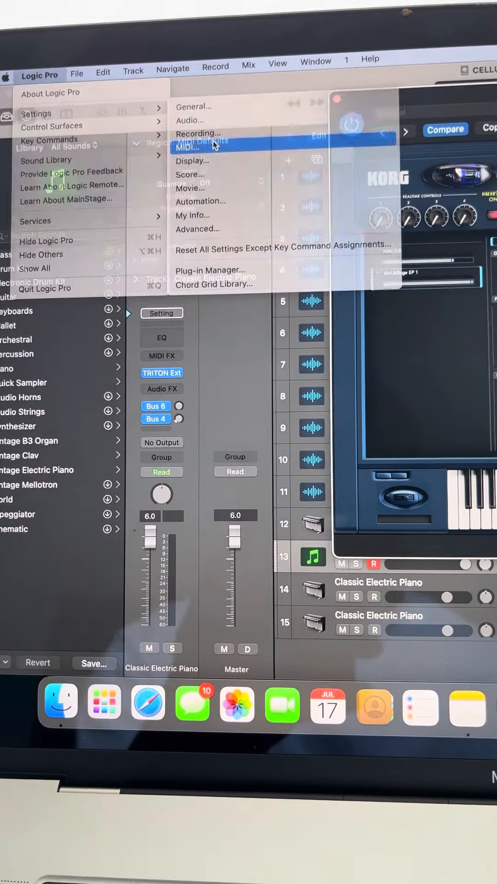
left_click(186, 148)
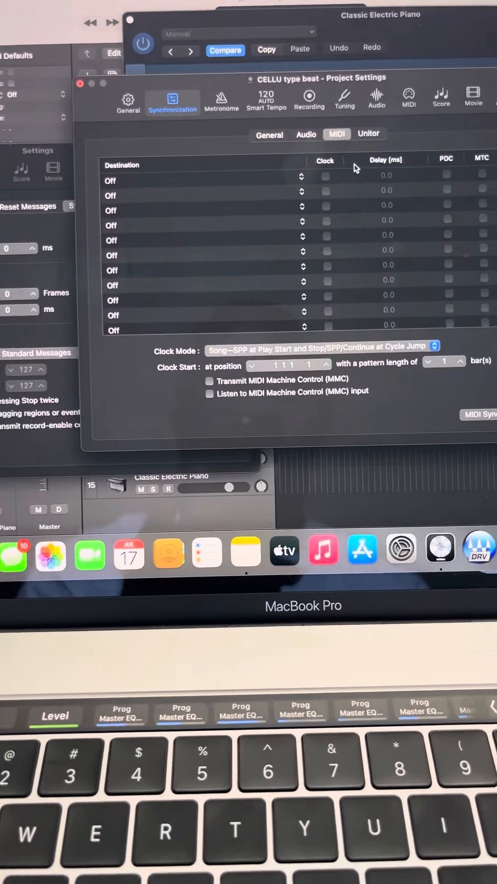
left_click(410, 92)
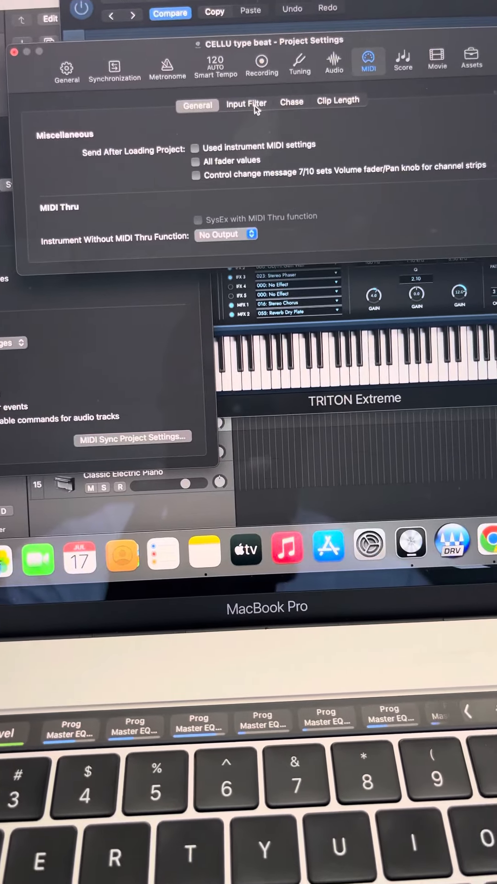
left_click(247, 104)
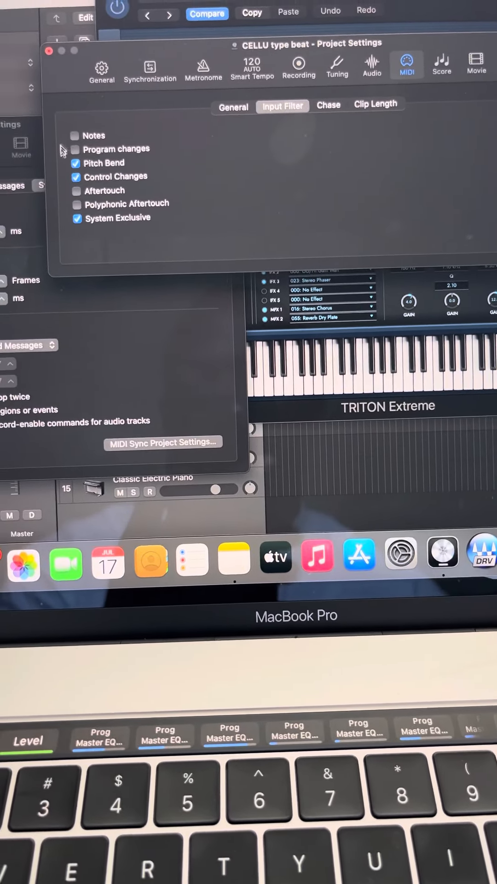
left_click(76, 174)
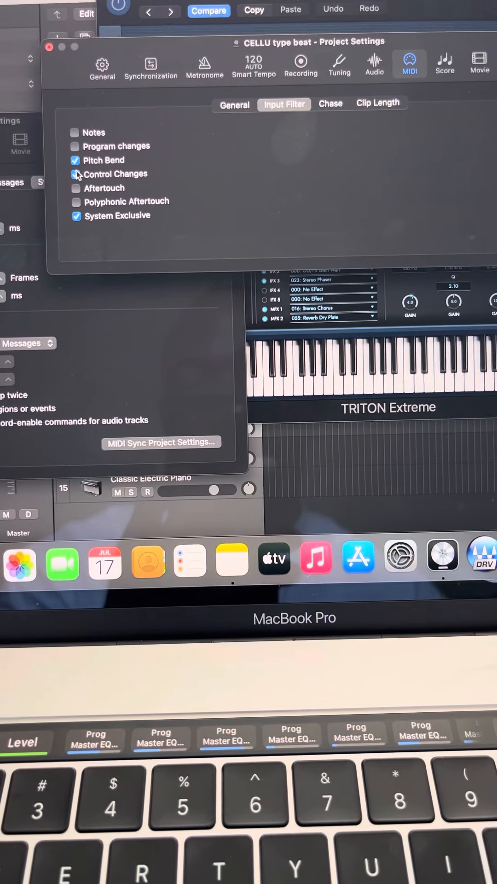